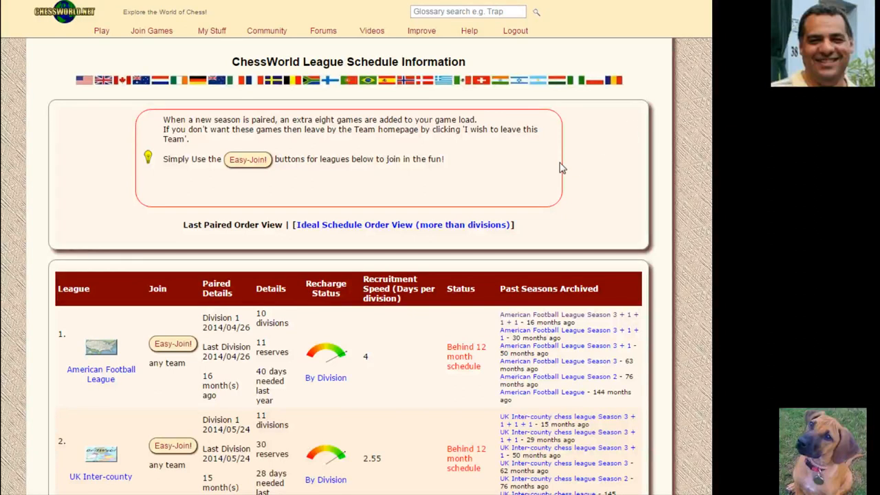
mouse_move(101, 30)
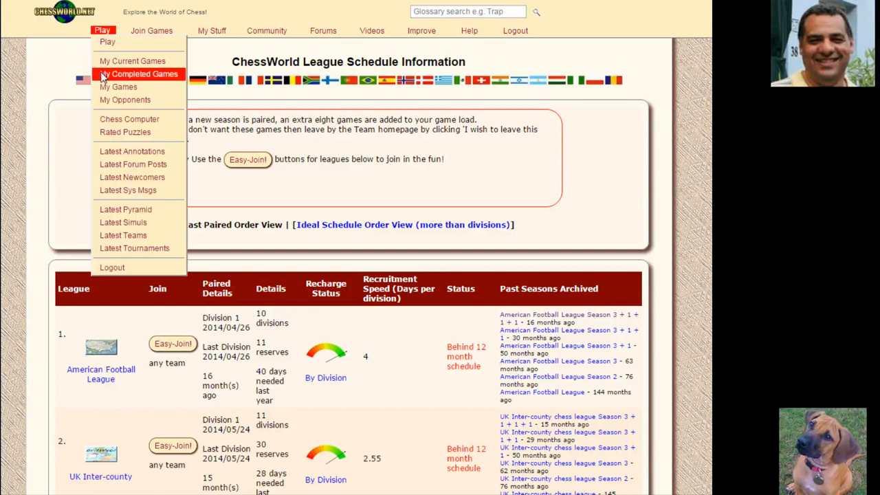
mouse_move(123, 235)
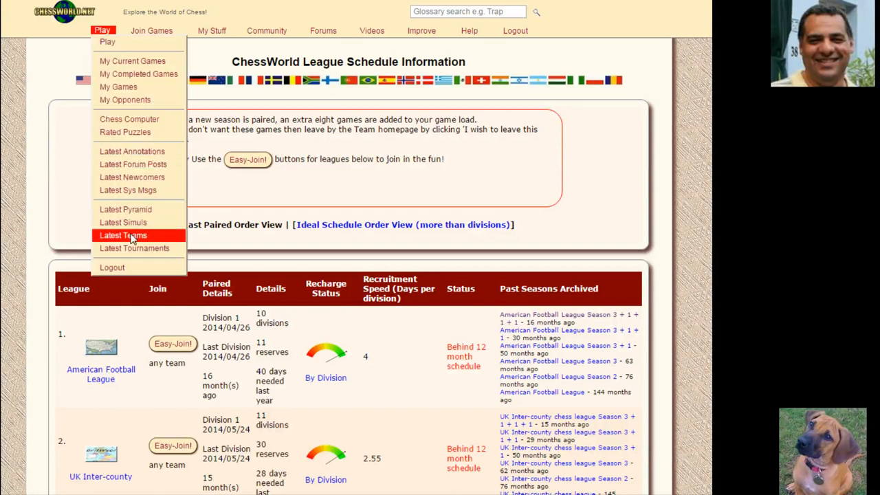
mouse_move(569, 250)
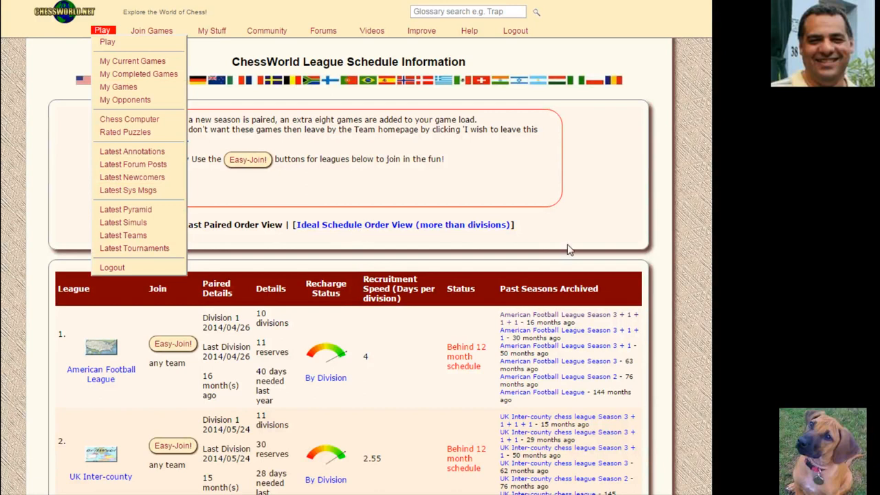
mouse_move(390, 244)
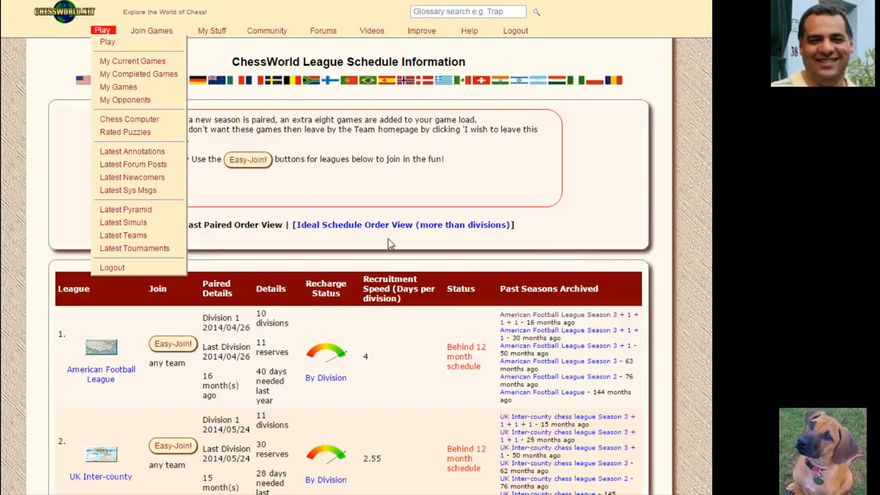
- View the American Football League teams that still need players
click(390, 244)
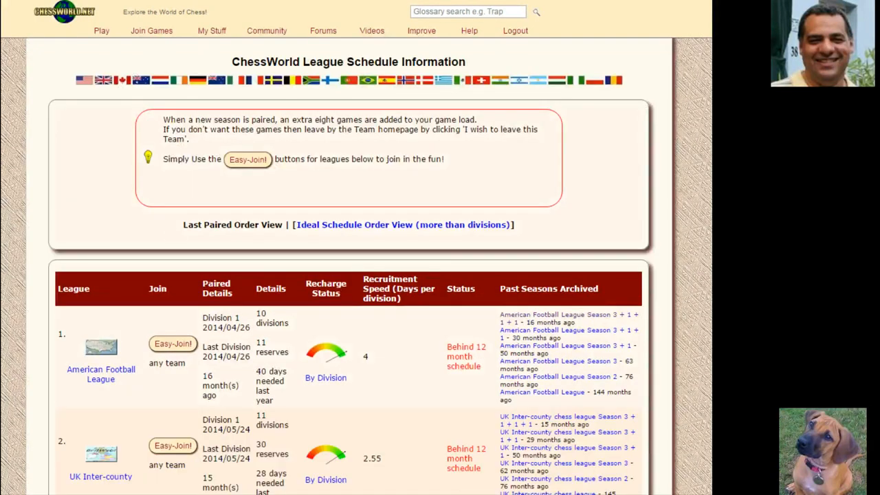
scroll(down, 3)
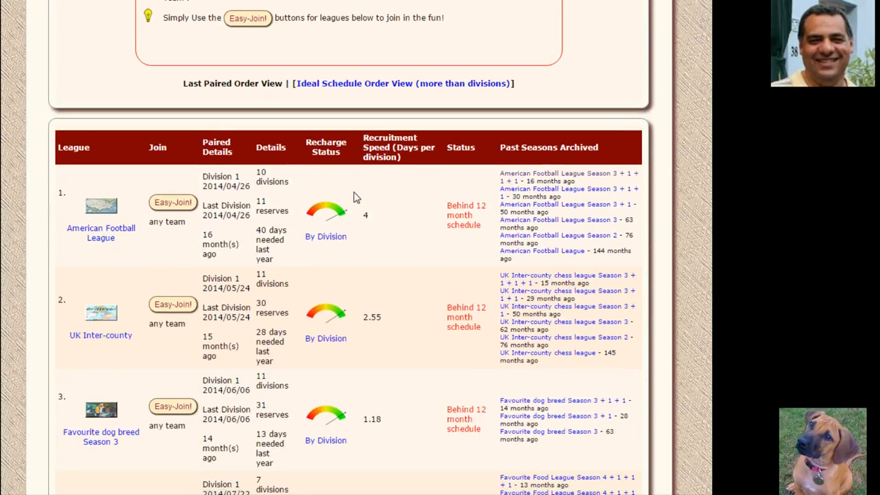
mouse_move(136, 257)
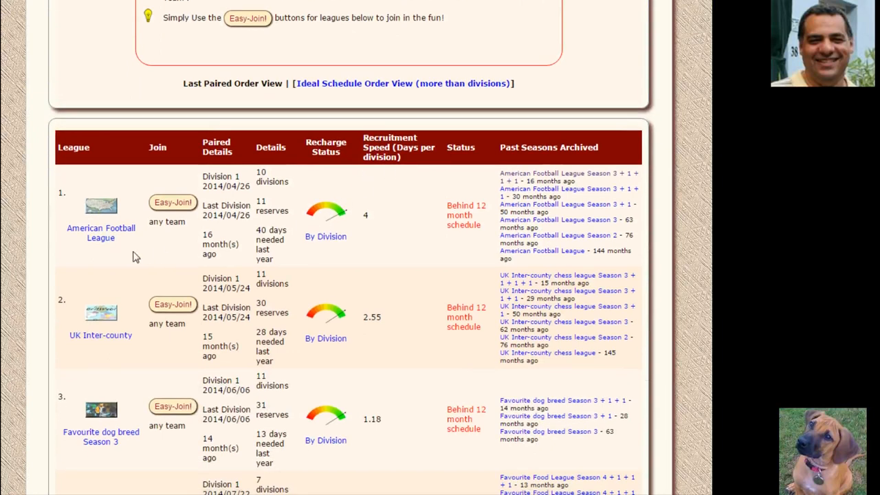
mouse_move(191, 264)
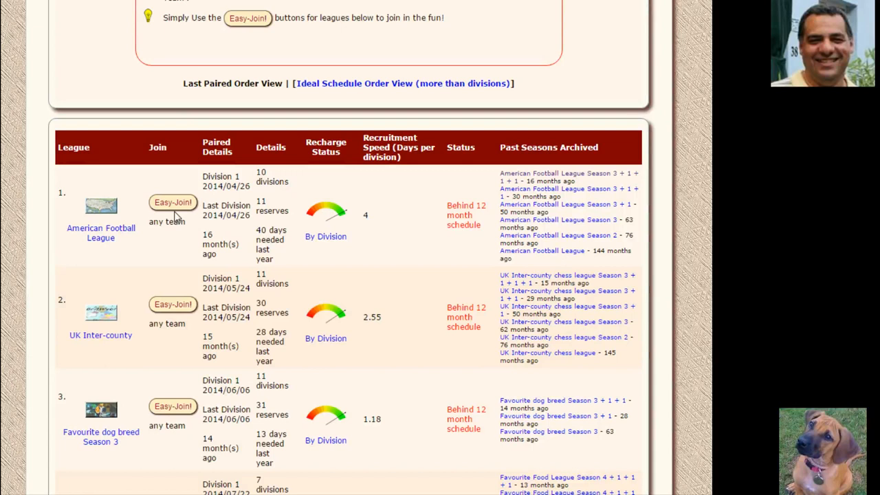
mouse_move(376, 247)
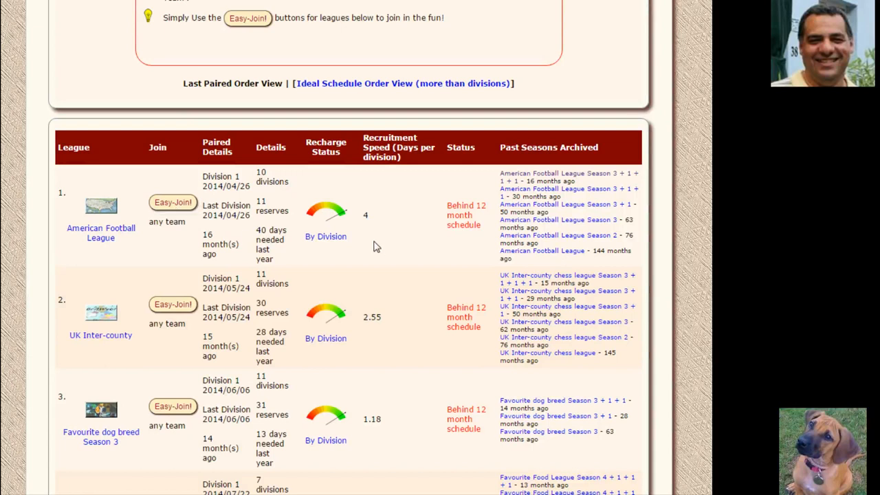
mouse_move(172, 202)
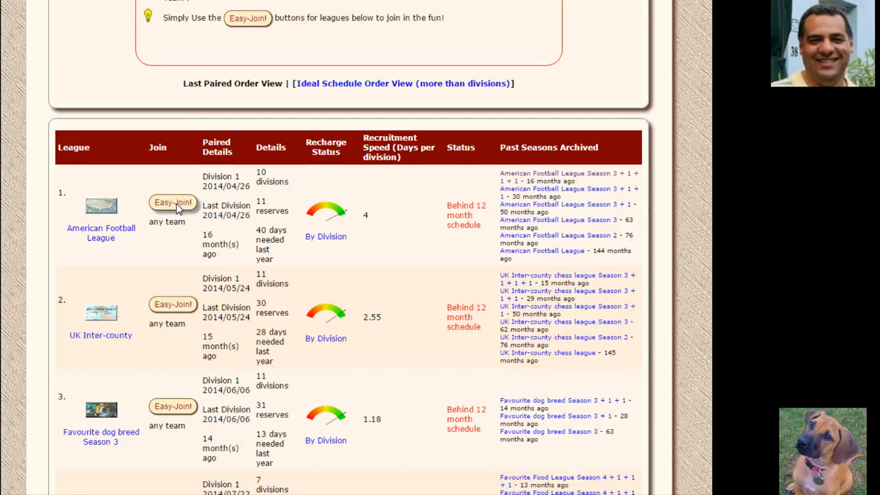
mouse_move(164, 207)
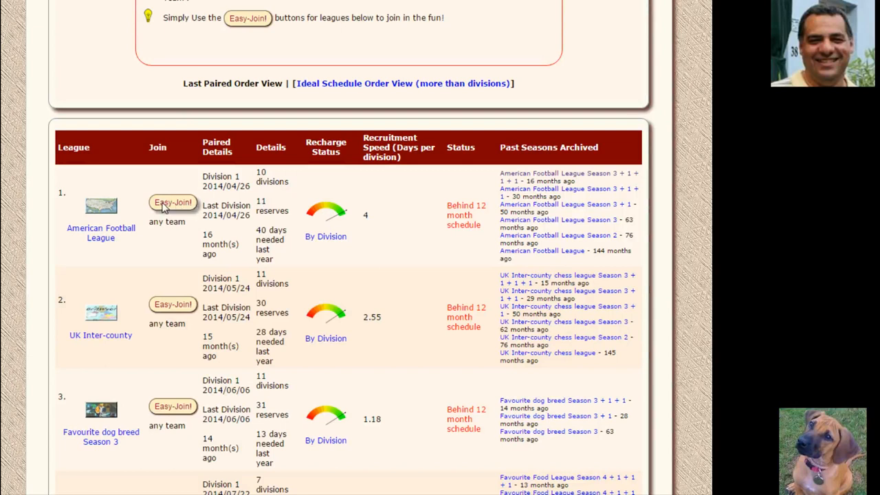
mouse_move(265, 222)
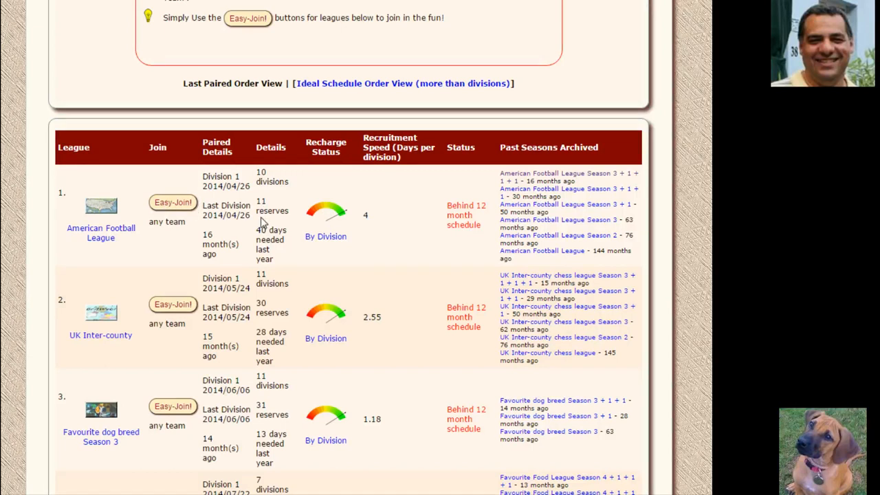
mouse_move(154, 248)
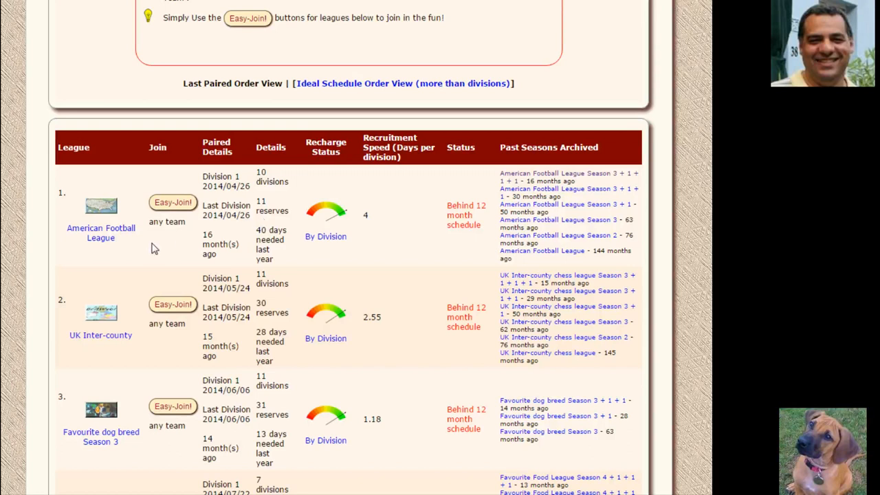
click(172, 202)
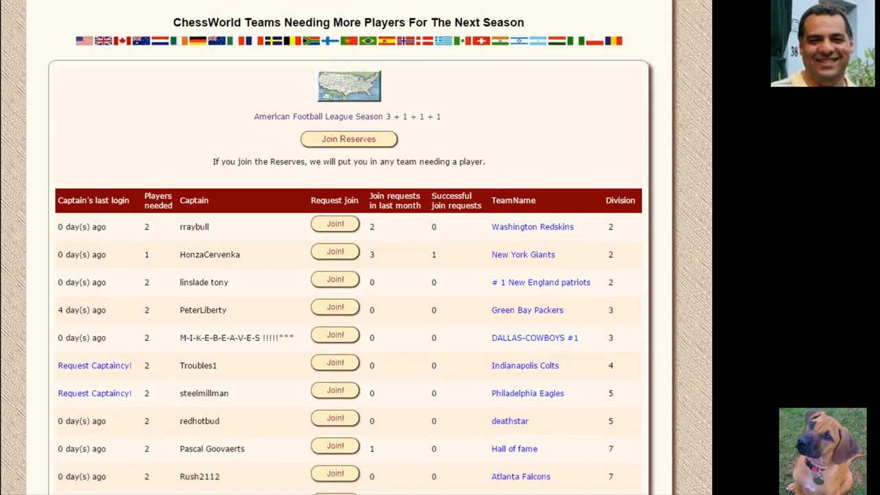
scroll(down, 3)
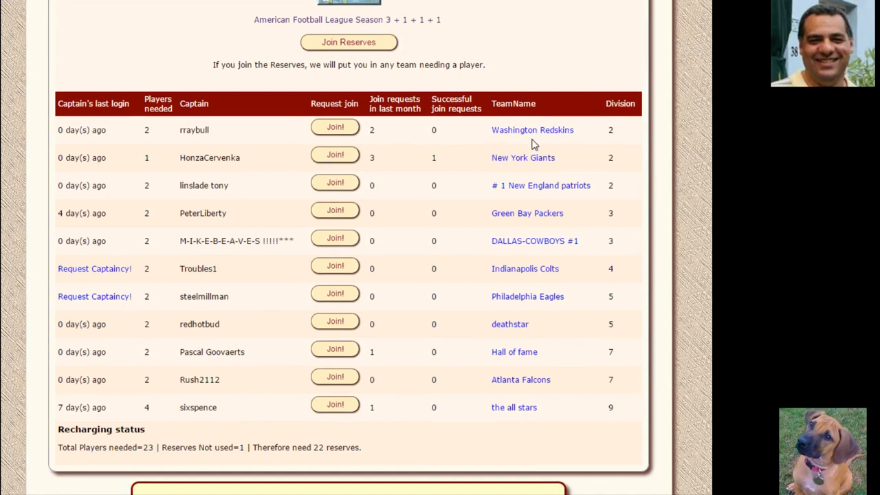
mouse_move(557, 165)
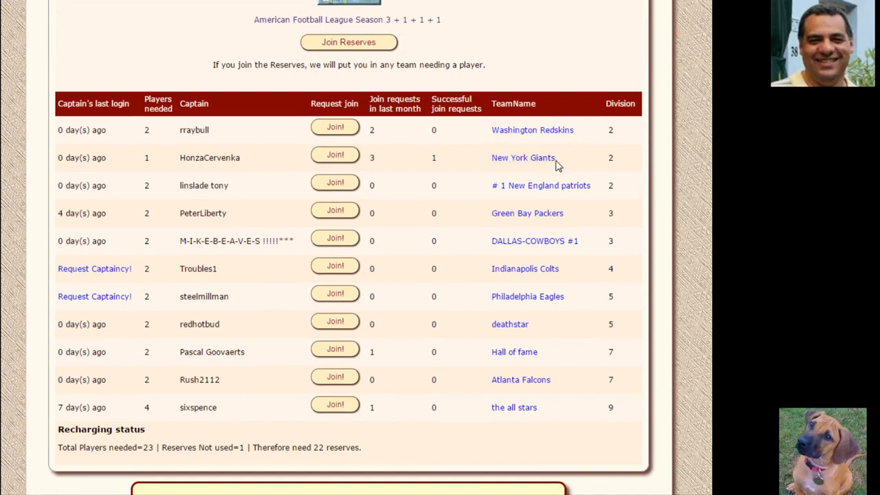
mouse_move(516, 340)
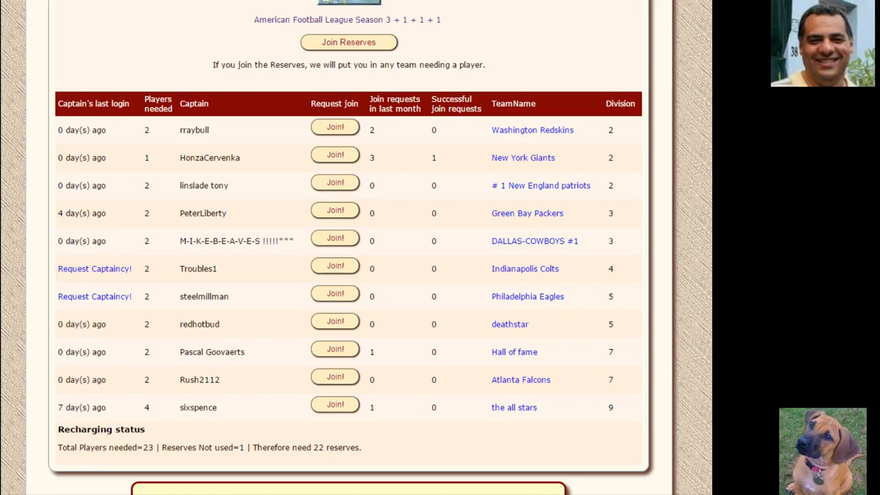
scroll(up, 3)
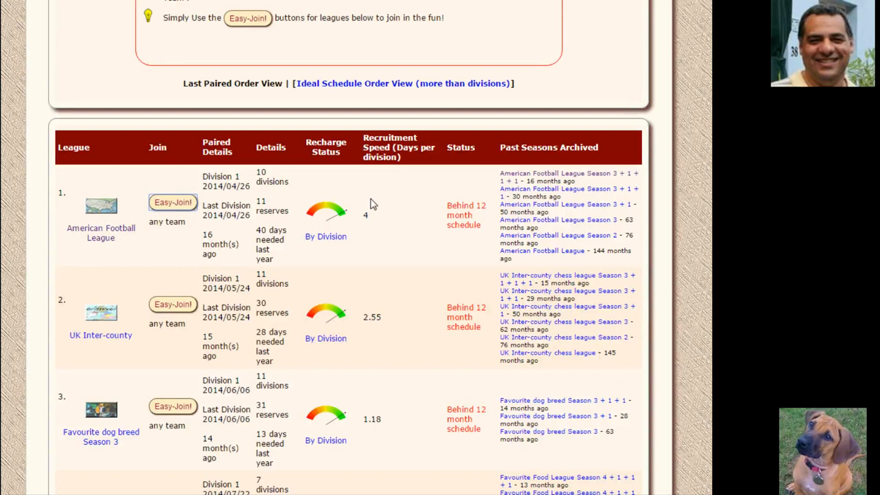
- Join the American Football League reserves via Easy-Join, then leave them again
click(172, 201)
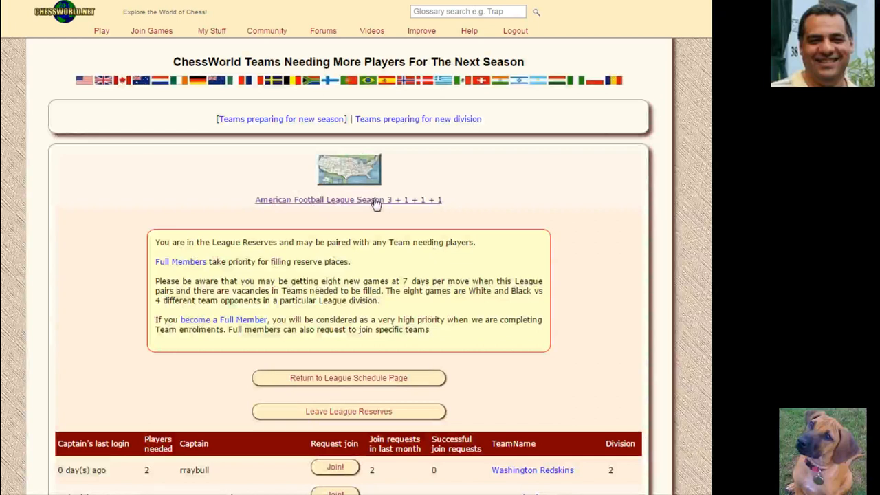
scroll(down, 3)
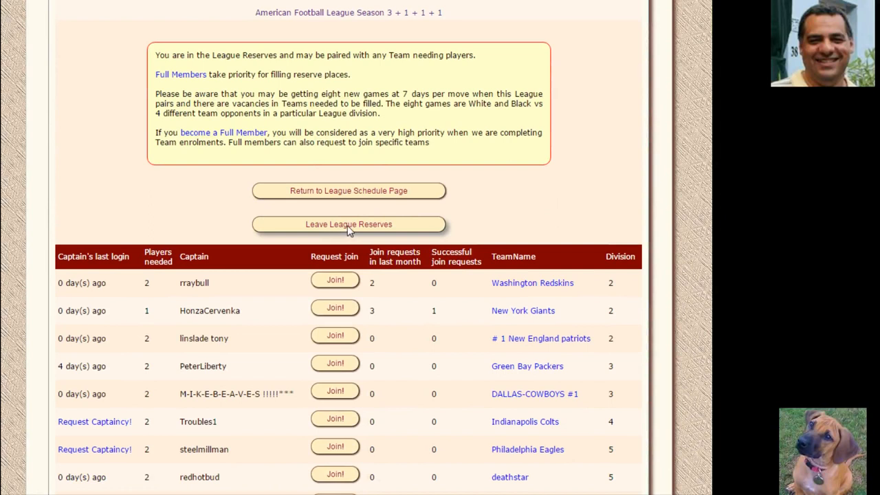
mouse_move(542, 188)
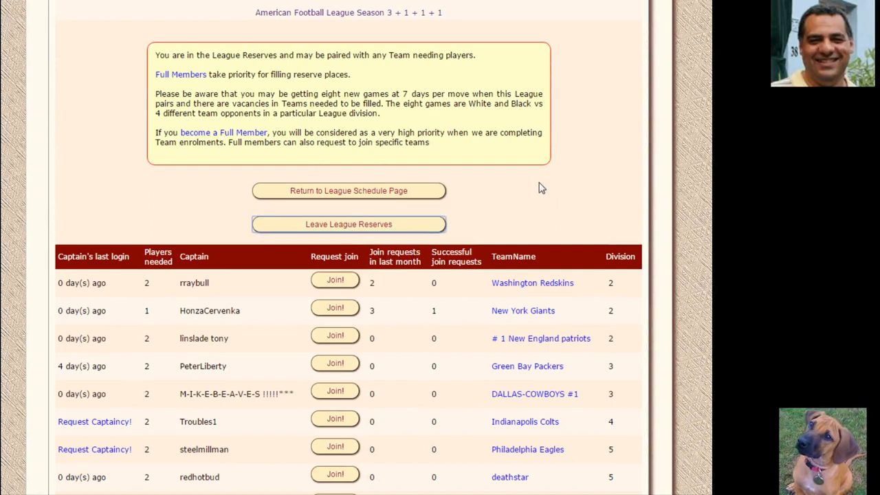
click(348, 190)
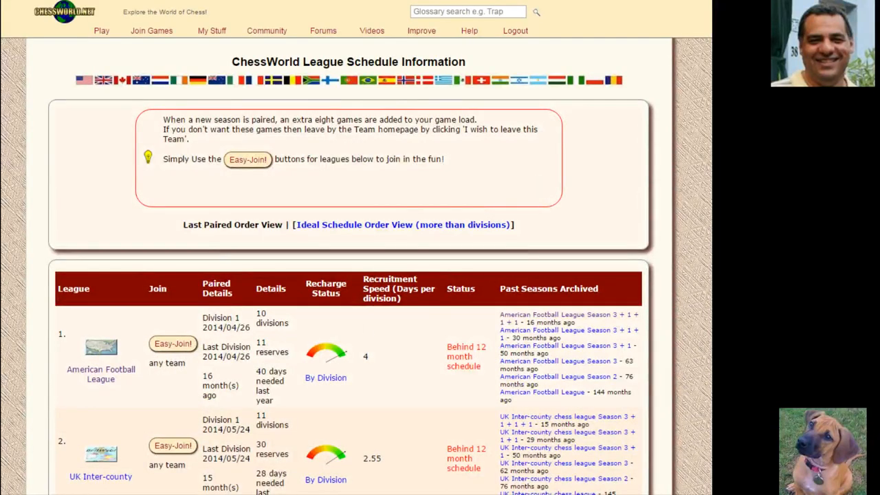
- Scroll down the league schedule to the Favourite food, Star Trek and country groups leagues
scroll(down, 3)
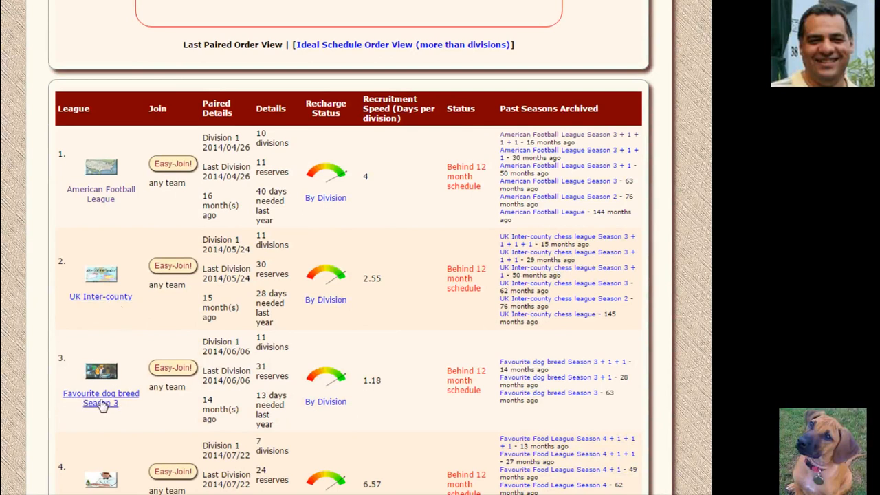
mouse_move(101, 398)
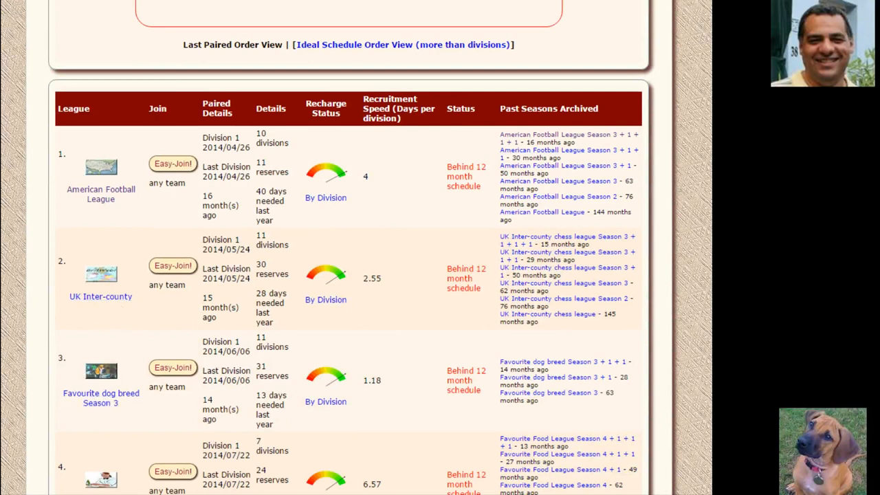
scroll(down, 3)
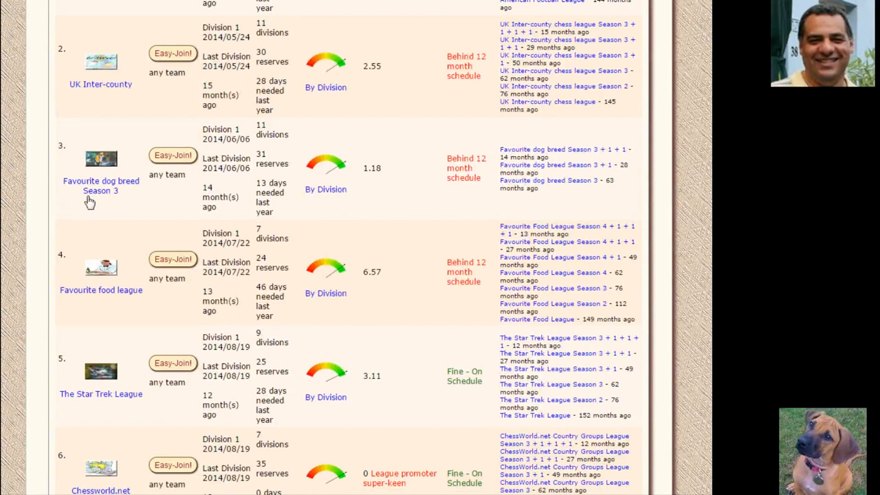
mouse_move(453, 215)
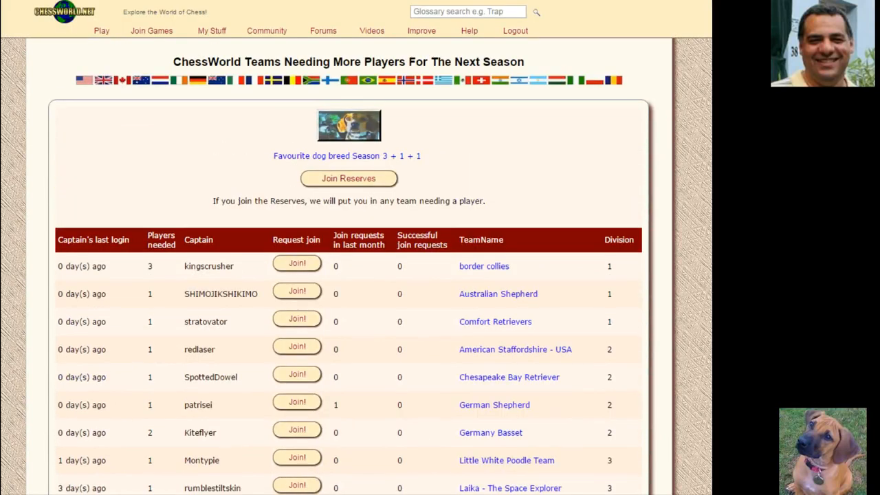
- Scroll through the teams-needing-players list and back up to the schedule table
scroll(down, 3)
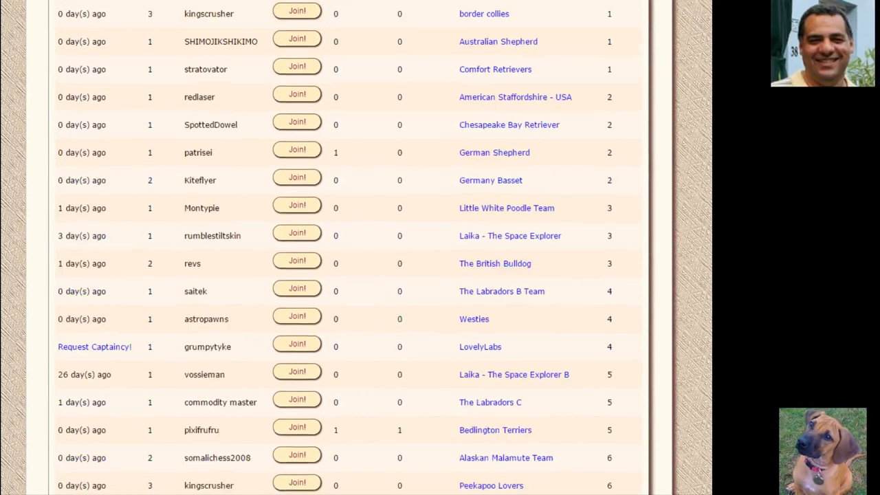
scroll(up, 3)
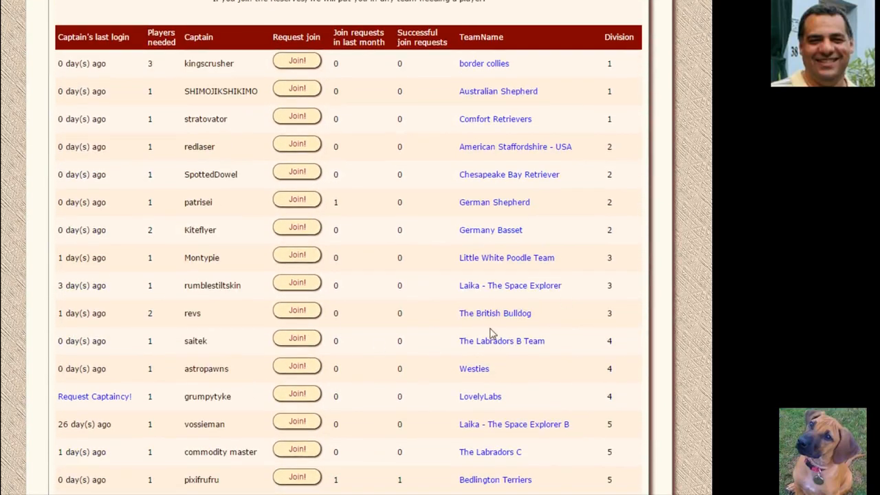
scroll(up, 3)
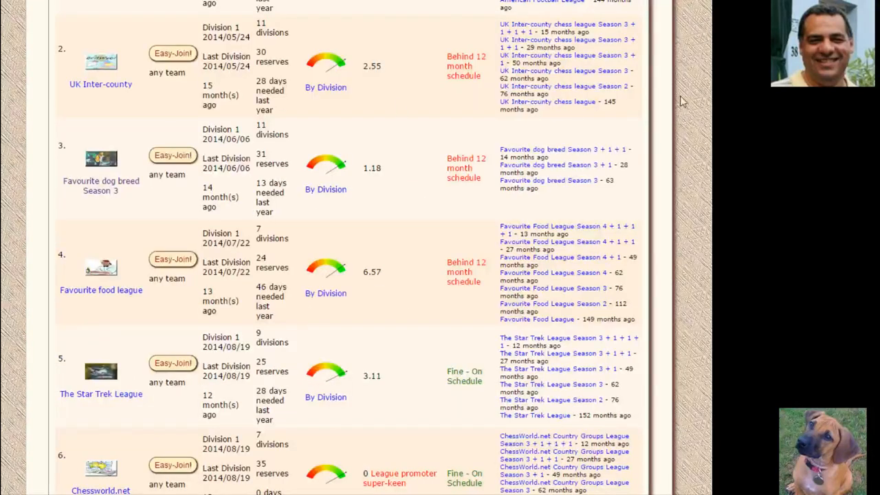
scroll(up, 3)
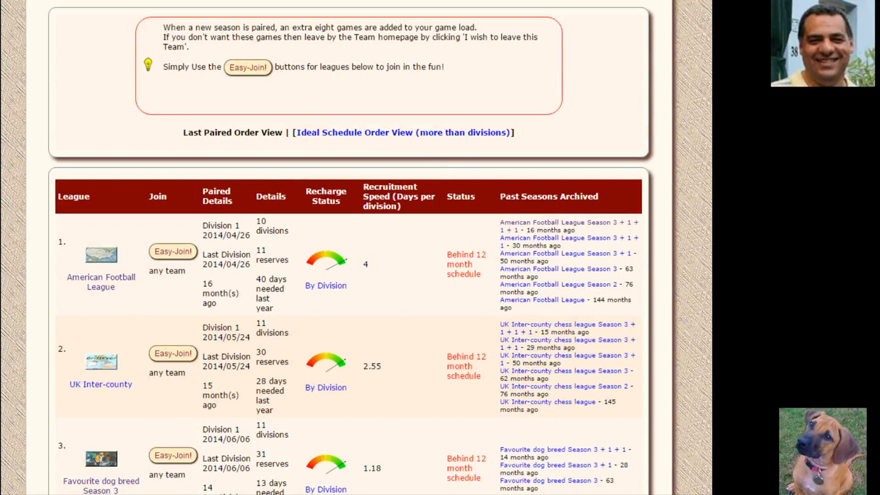
scroll(down, 3)
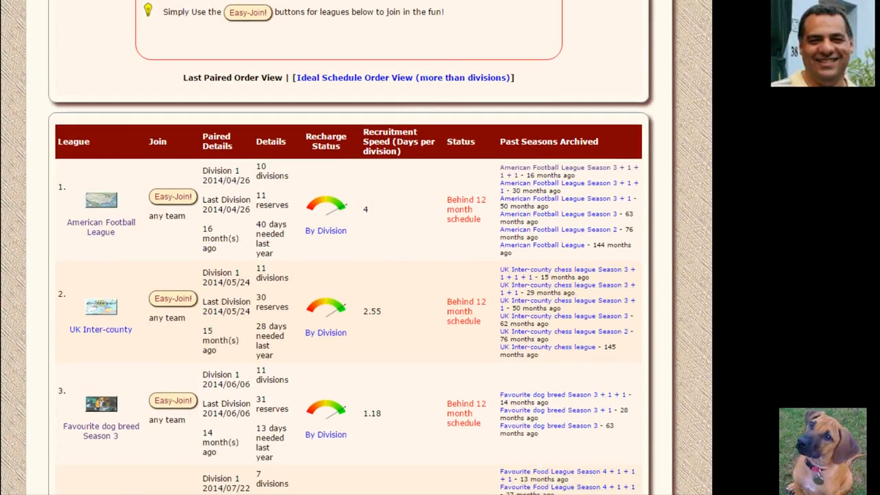
scroll(up, 3)
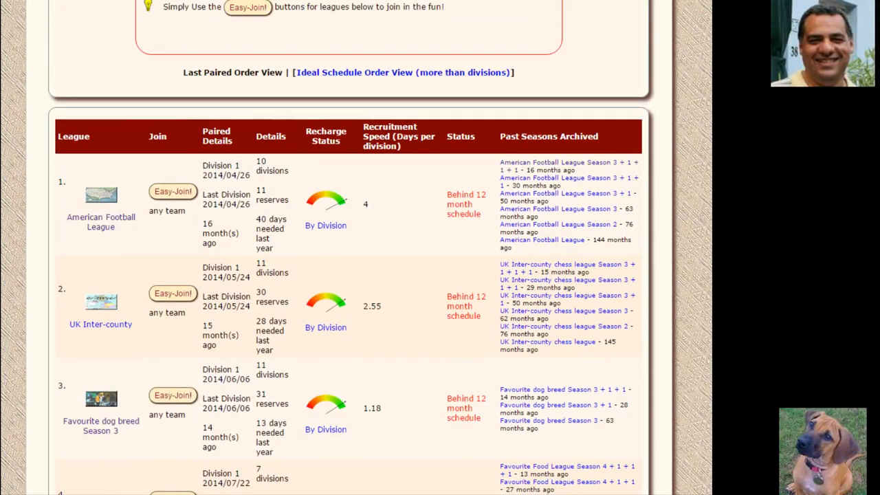
scroll(down, 3)
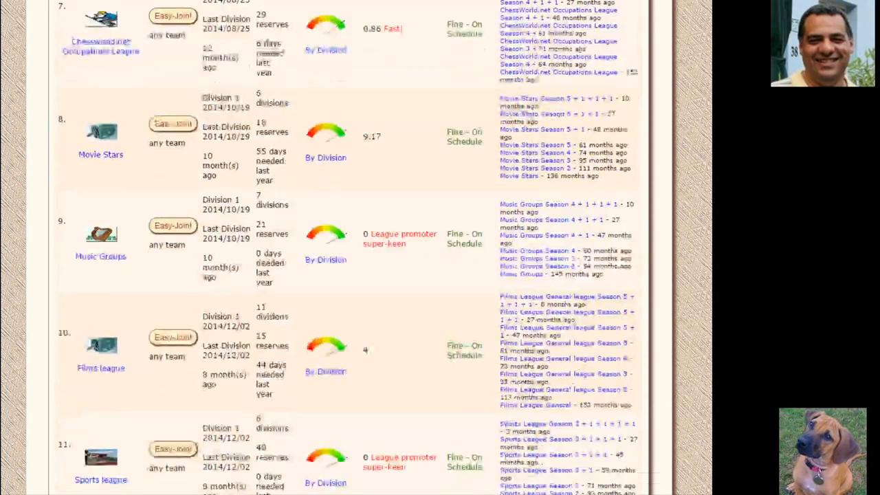
scroll(down, 3)
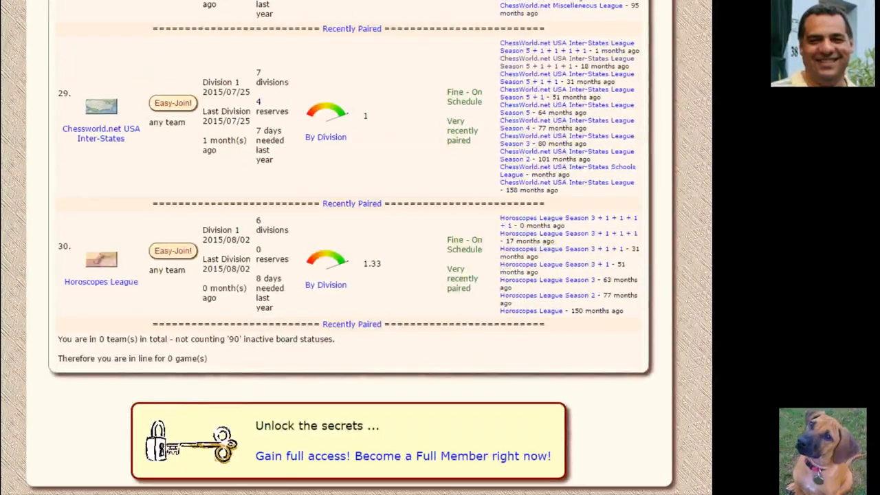
scroll(up, 3)
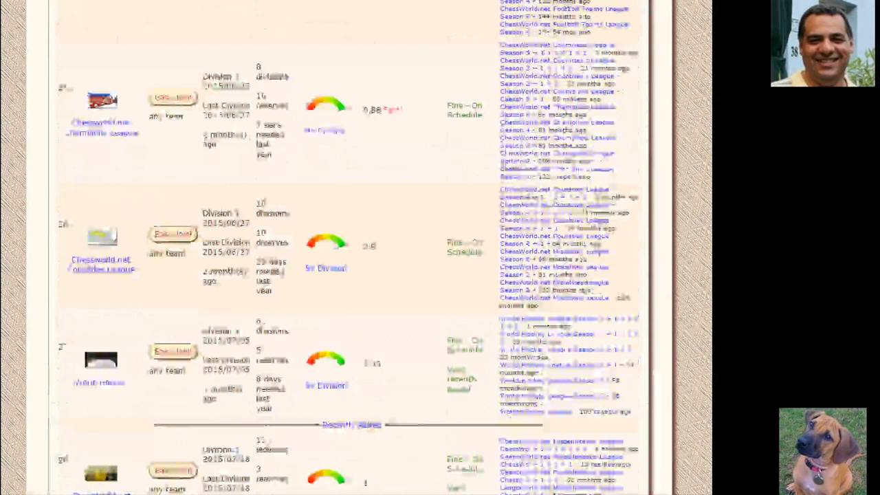
scroll(up, 3)
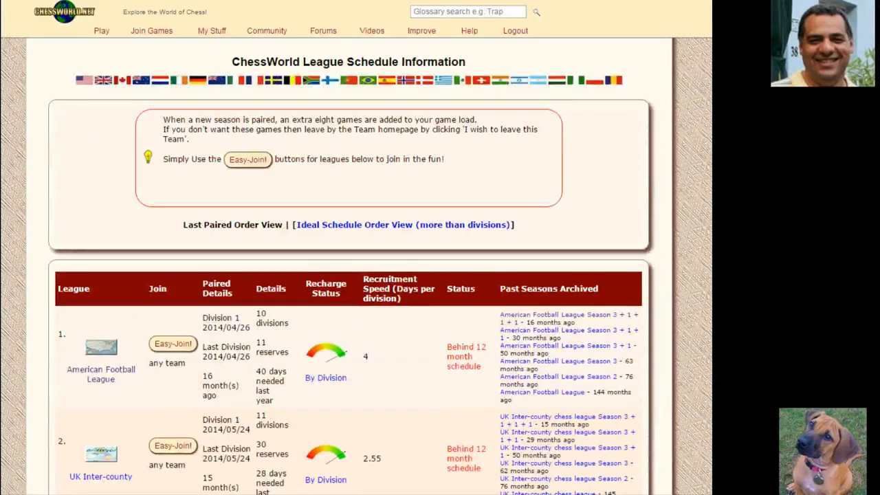
mouse_move(461, 99)
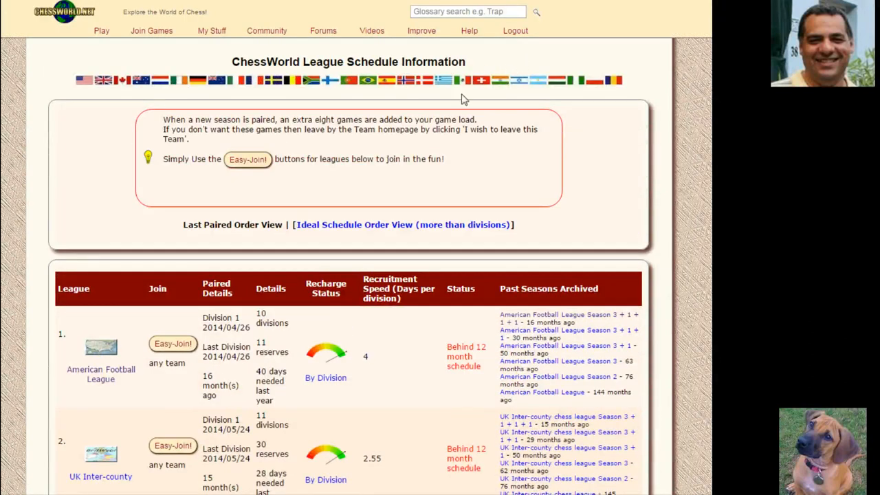
mouse_move(692, 274)
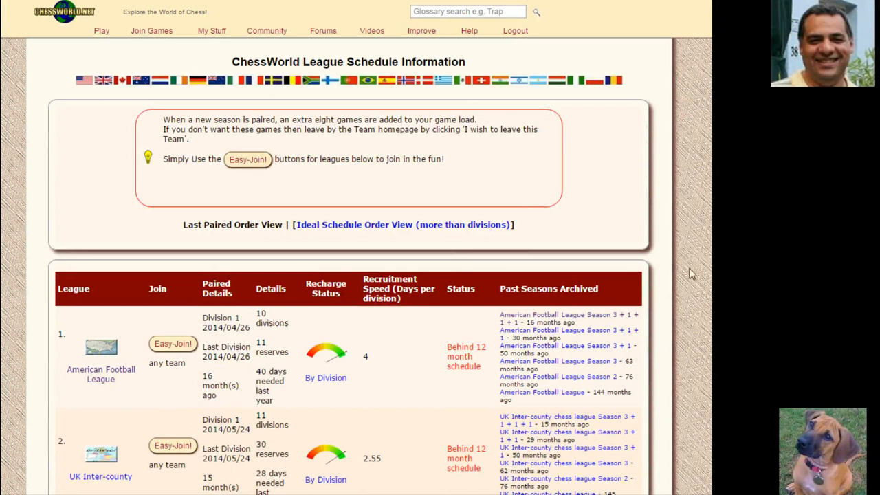
mouse_move(139, 109)
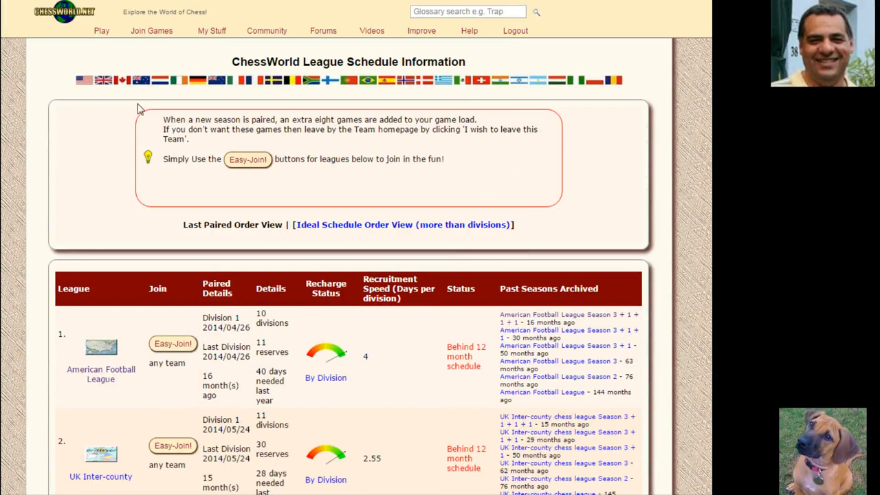
click(102, 30)
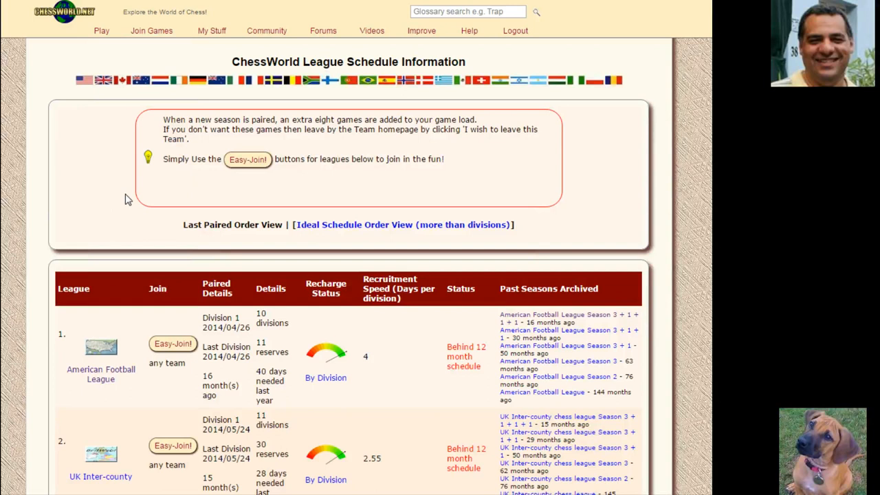
mouse_move(696, 137)
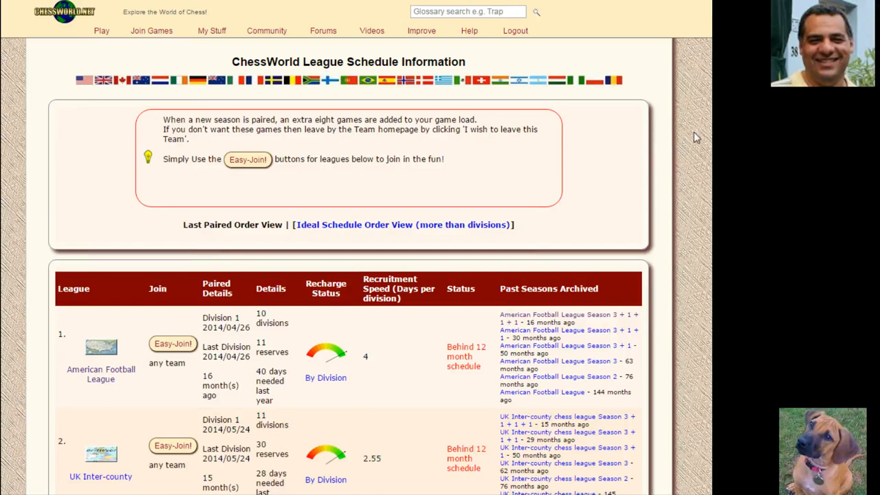
mouse_move(197, 93)
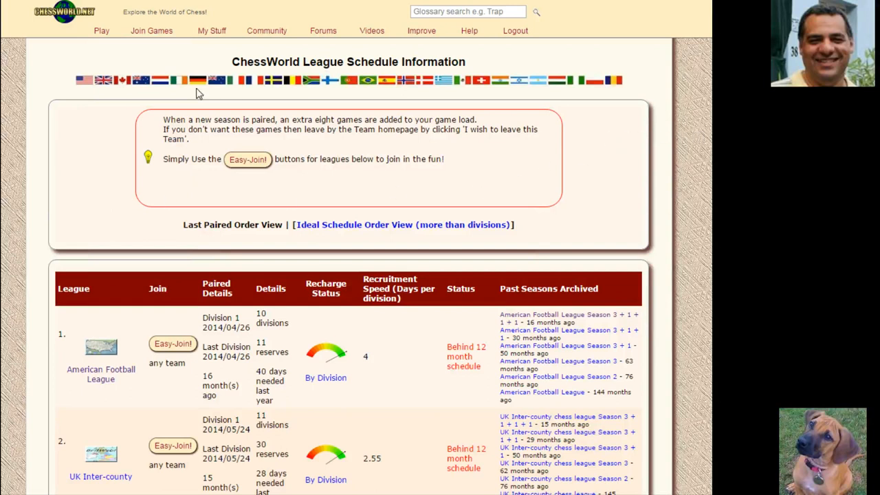
mouse_move(612, 136)
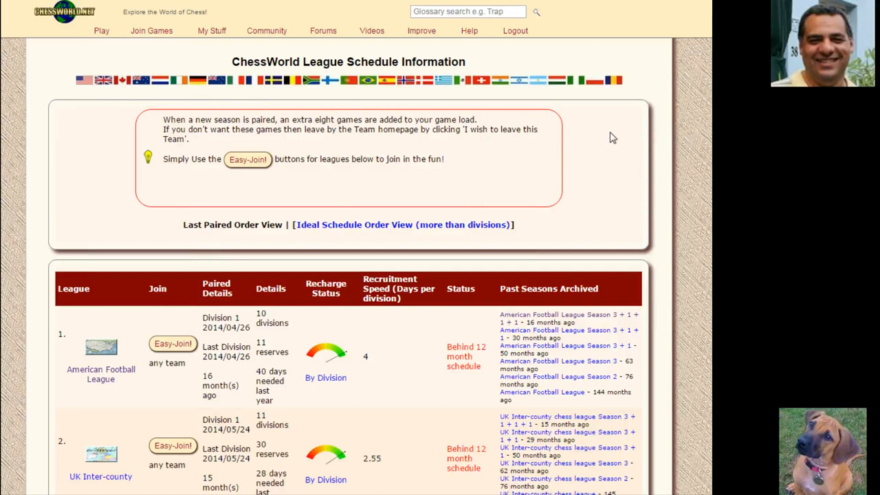
mouse_move(589, 179)
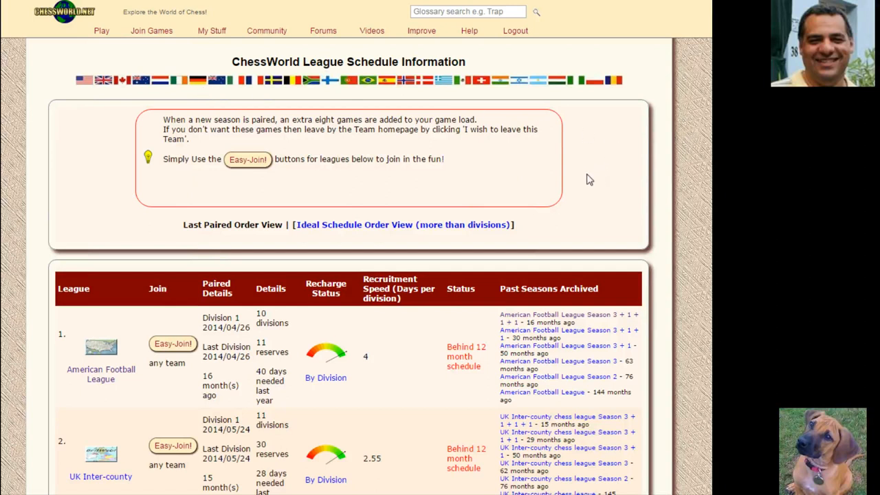